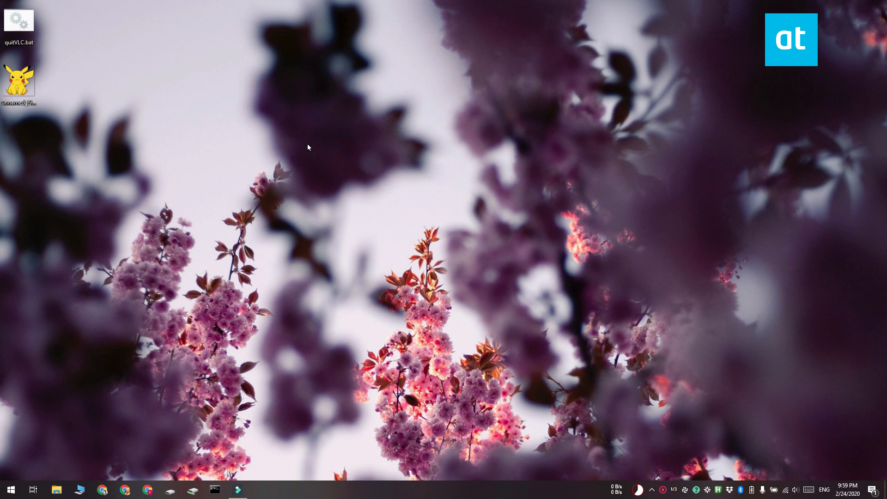
mouse_move(233, 148)
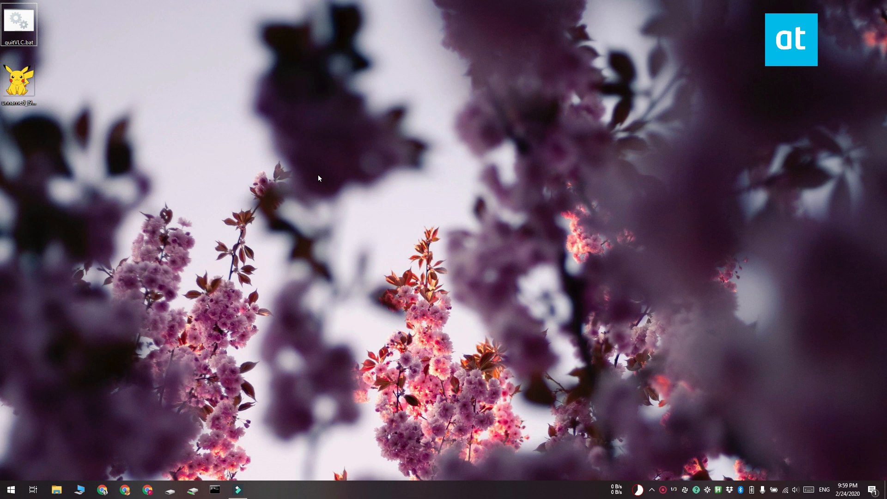
- Bring up the desktop's right-click menu to reach the New item choices
right_click(319, 178)
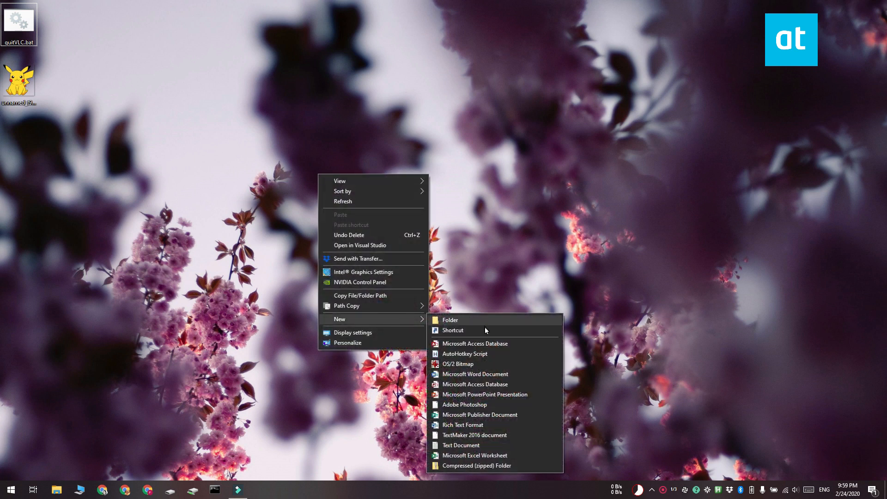
- Start a new shortcut targeting cmd /c "C:\Users\fatiw\Desktop\quitVLC.bat"
left_click(452, 330)
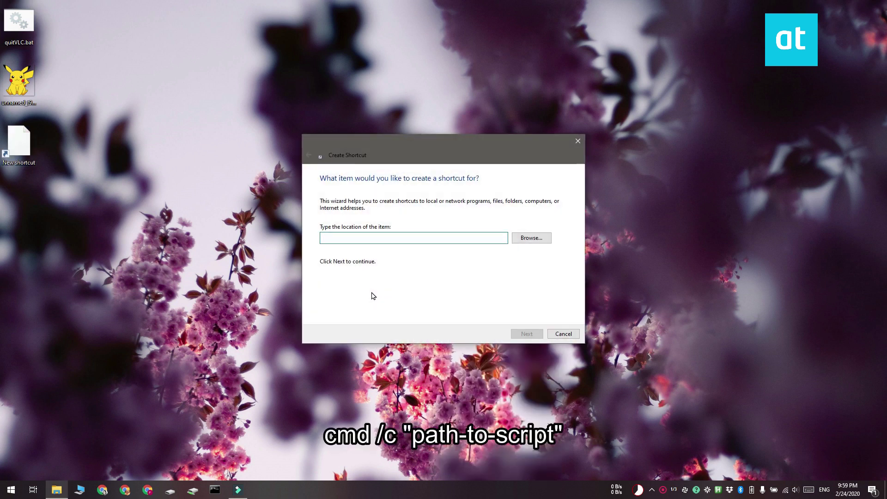
left_click(414, 238)
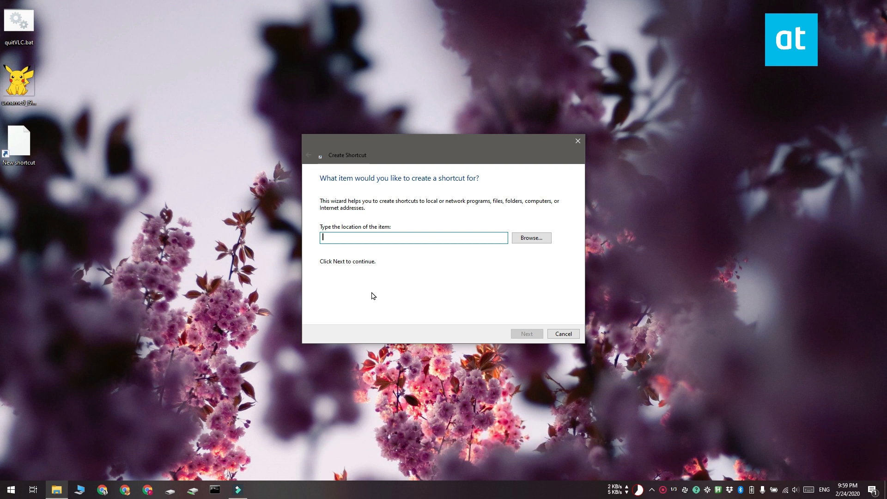
type("cmd /c \"C:\\Users\\fatiw\\Desktop\\quitVLC.bat\"")
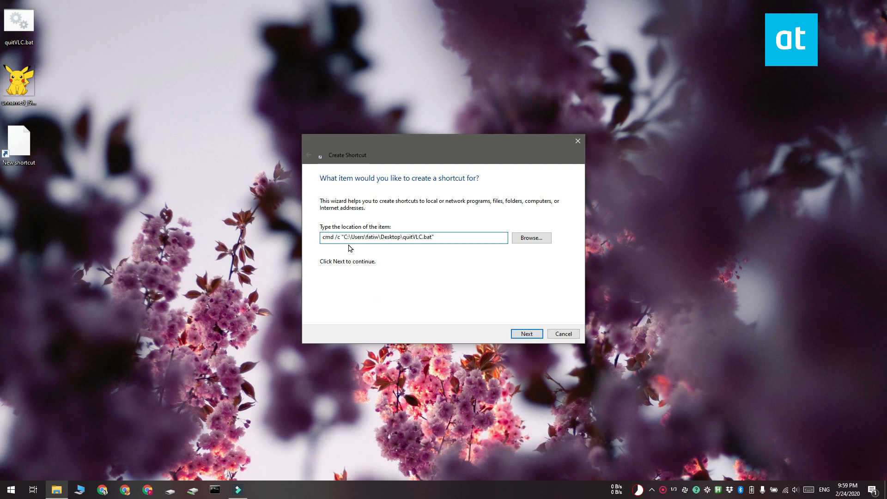
double_click(384, 237)
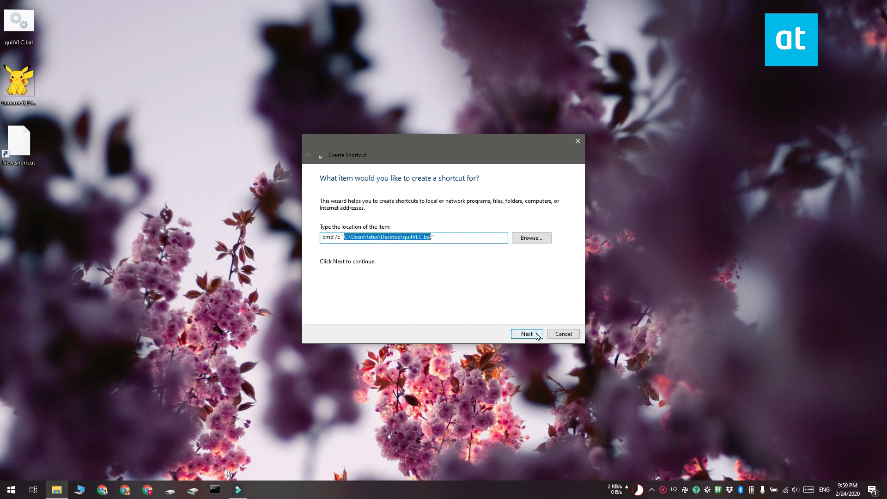
- Name the shortcut Quit VLC and finish creating it on the desktop
left_click(525, 334)
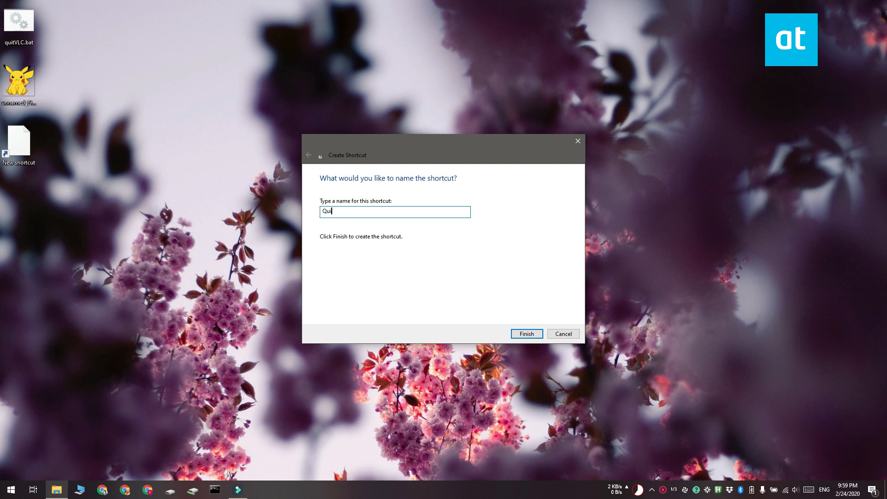
type("t VLC")
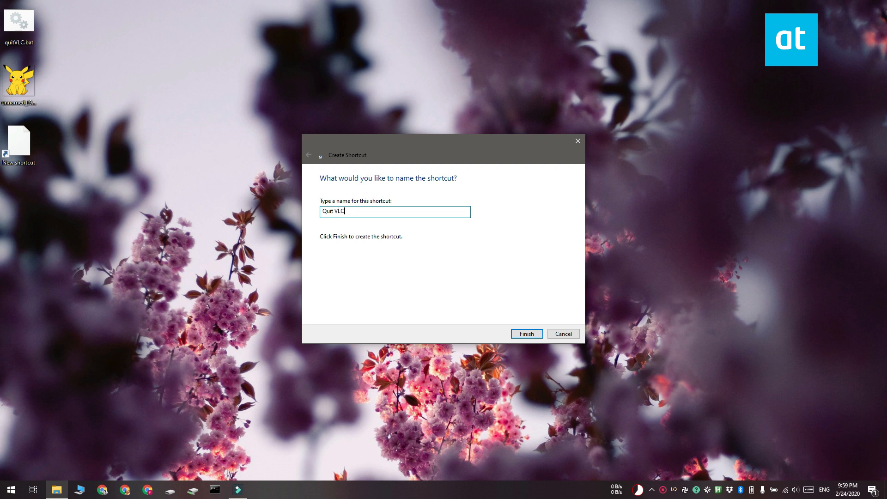
left_click(525, 334)
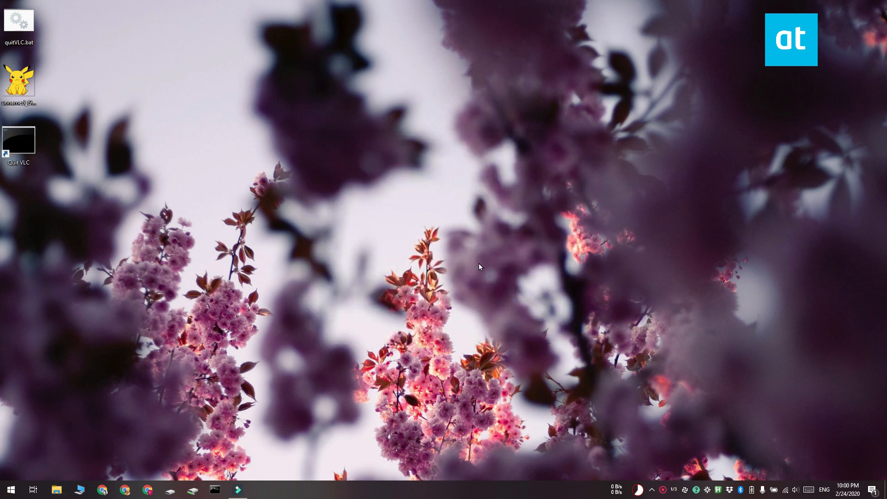
mouse_move(91, 343)
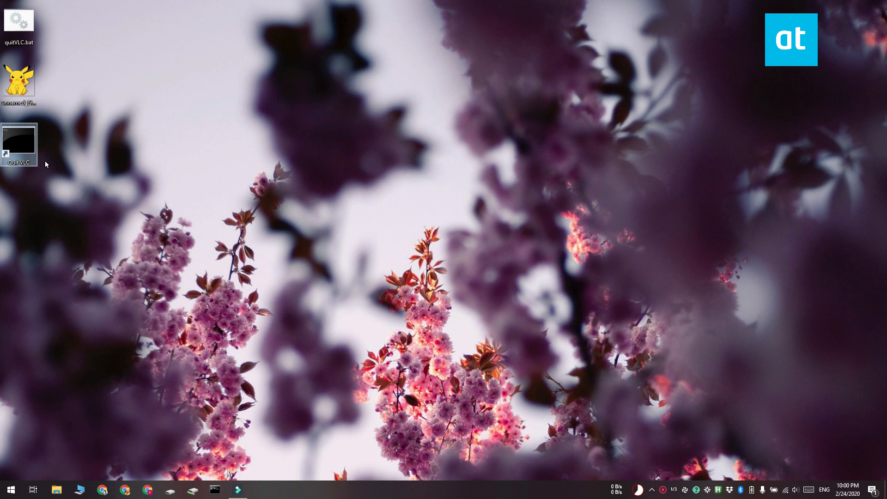
mouse_move(52, 155)
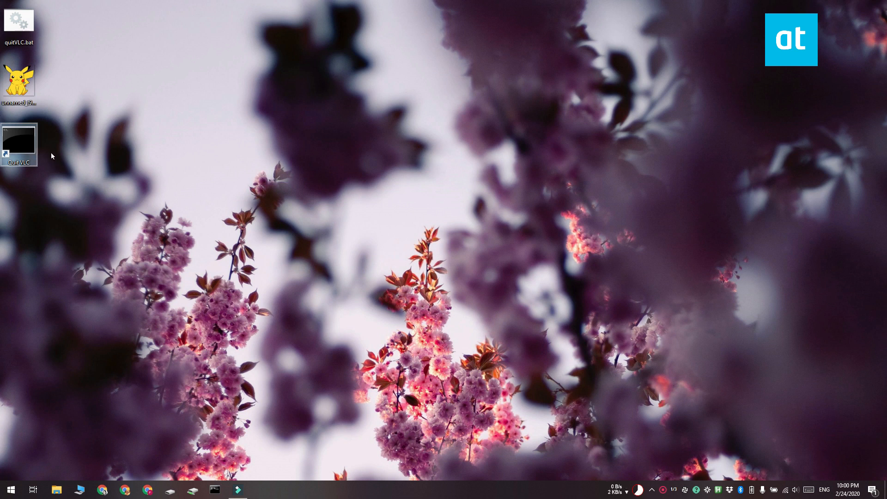
- Bring up the Quit VLC shortcut's right-click menu to reach Properties
right_click(19, 145)
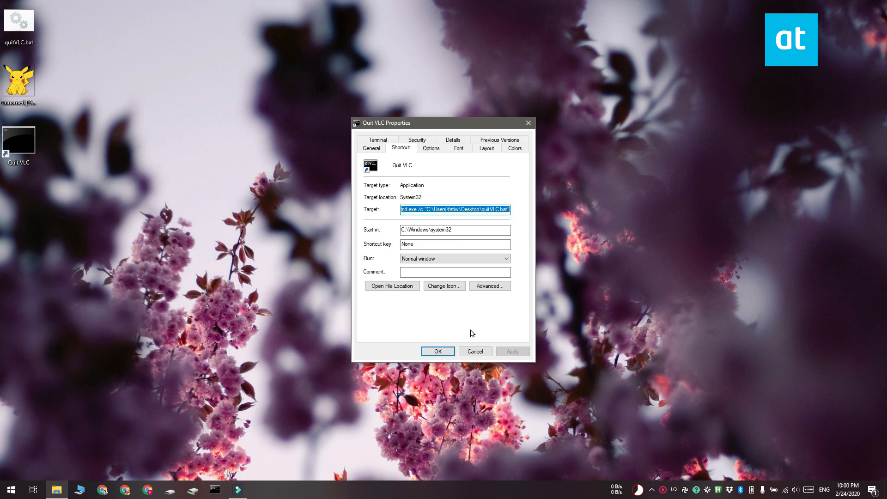
- Give the Quit VLC shortcut the Pikachu icon and apply it
left_click(444, 286)
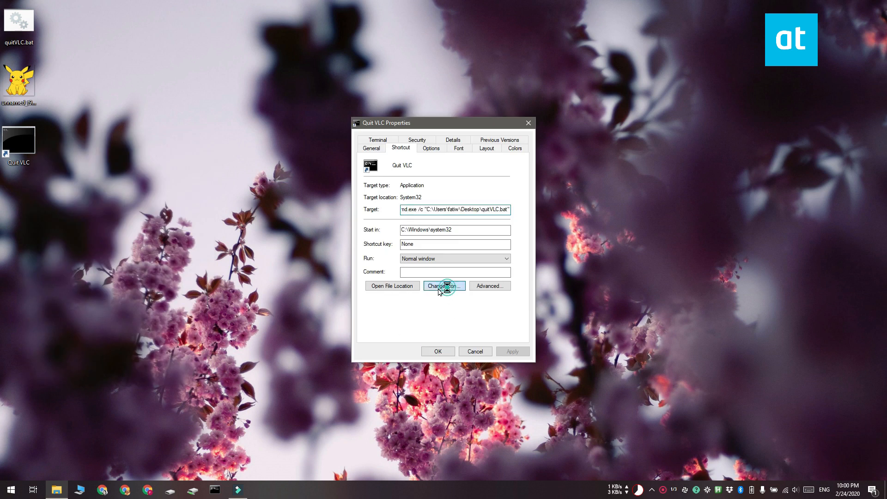
left_click(445, 286)
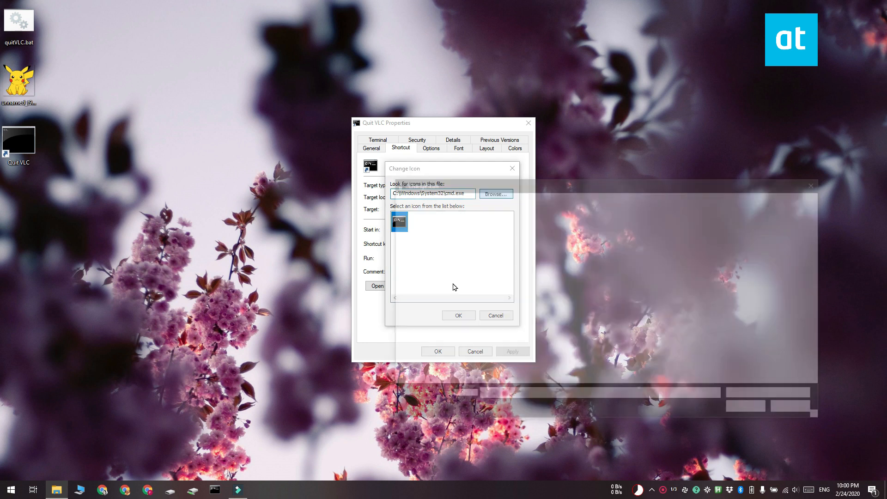
left_click(495, 194)
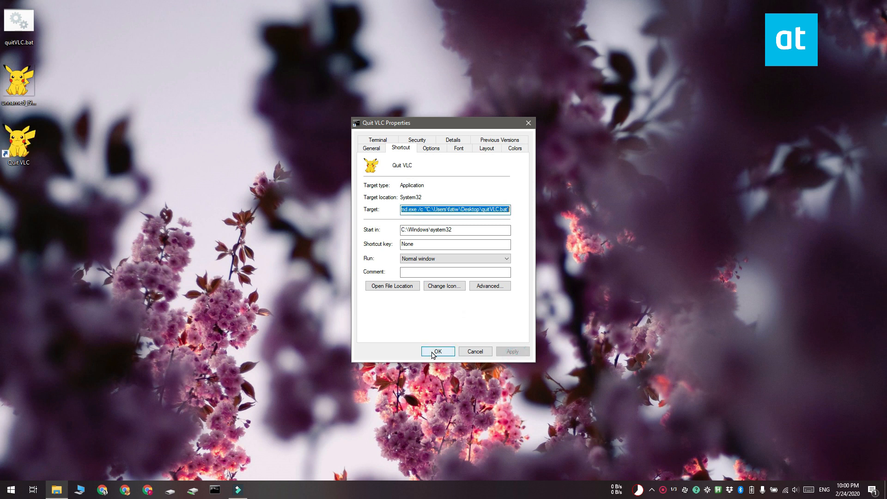
left_click(438, 351)
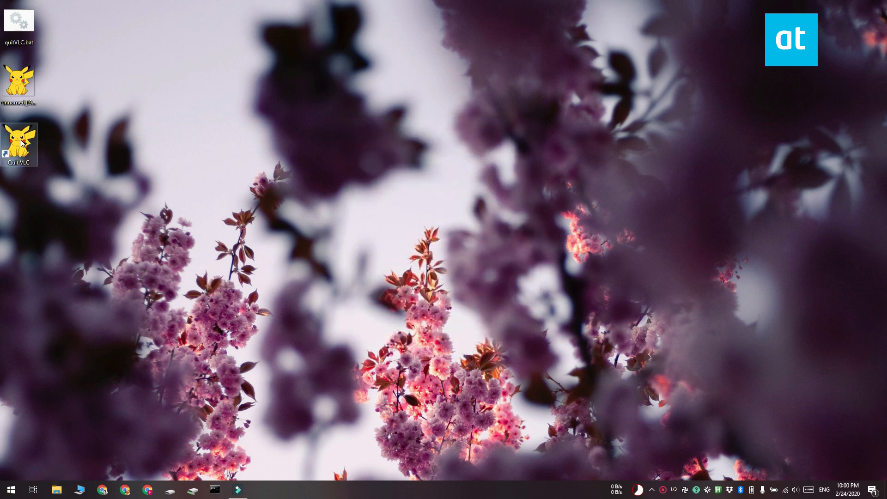
- Pin the Quit VLC shortcut to the taskbar and bring up the Start menu's app list
right_click(18, 144)
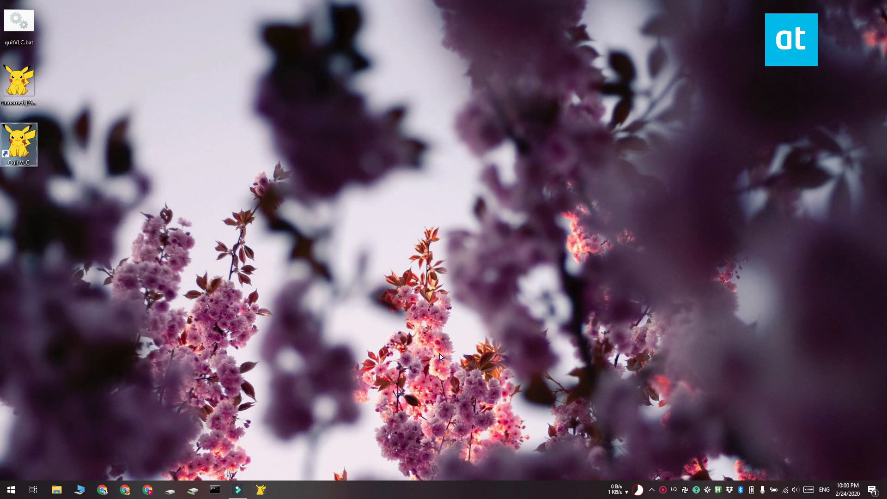
left_click(10, 490)
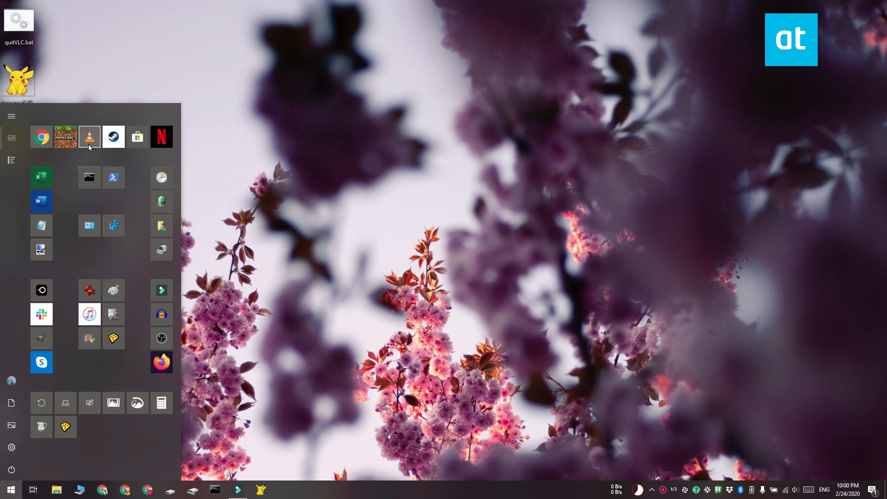
- Launch VLC, then close it with the pinned Quit VLC taskbar icon
left_click(89, 137)
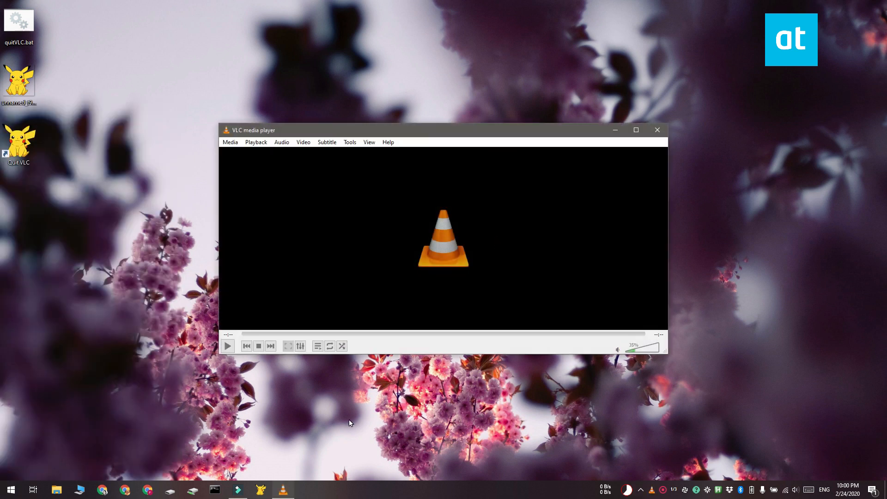
mouse_move(380, 417)
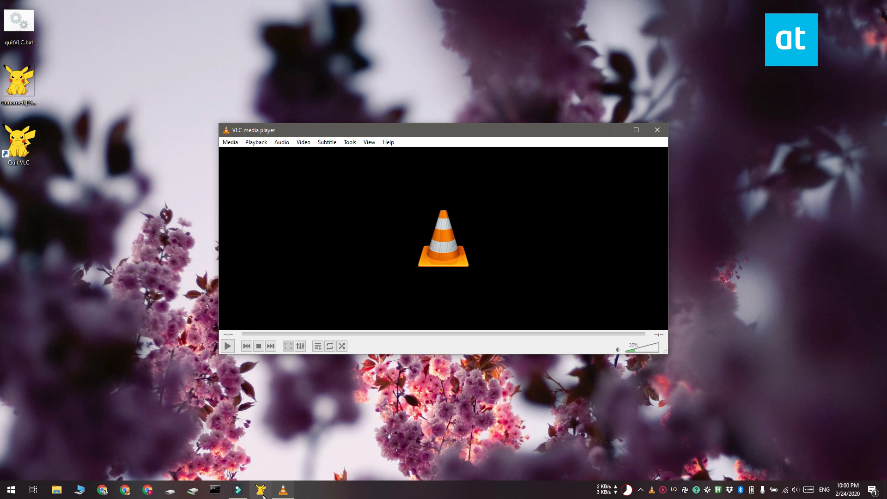
mouse_move(261, 490)
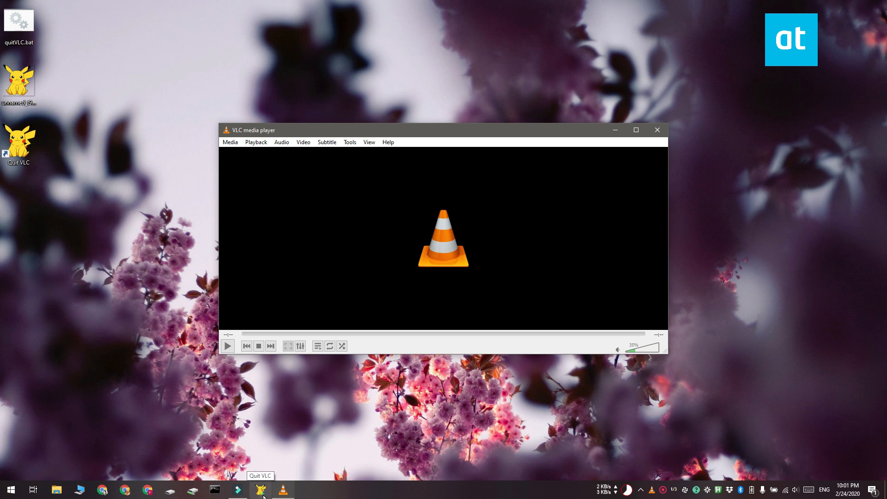
left_click(261, 490)
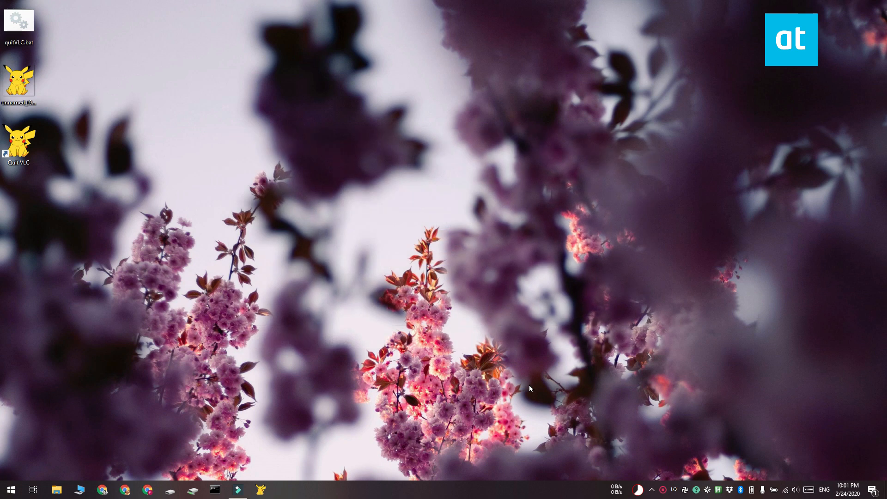